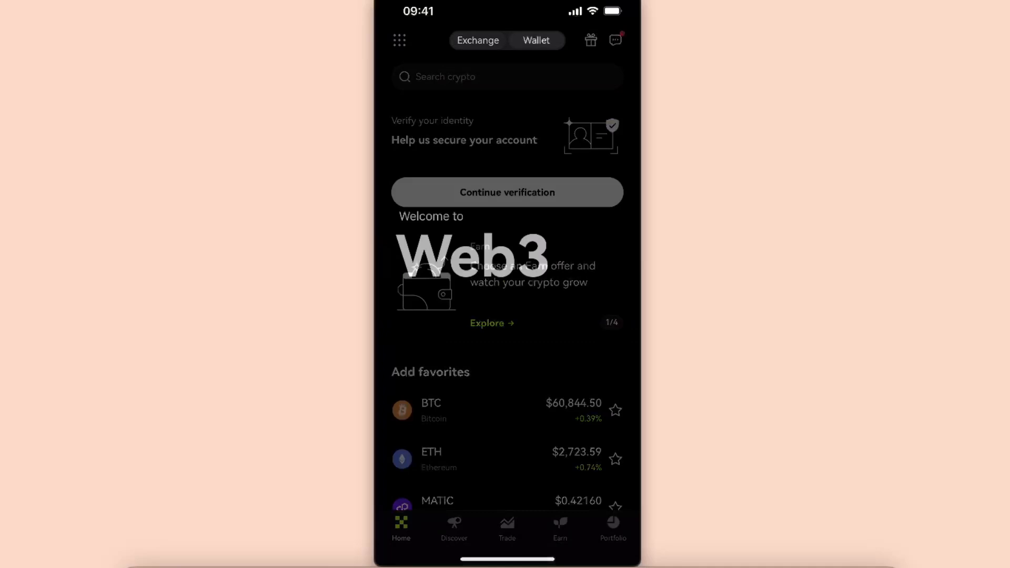
# Step: Switch to the Web3 wallet and open the TON asset page
pyautogui.click(536, 40)
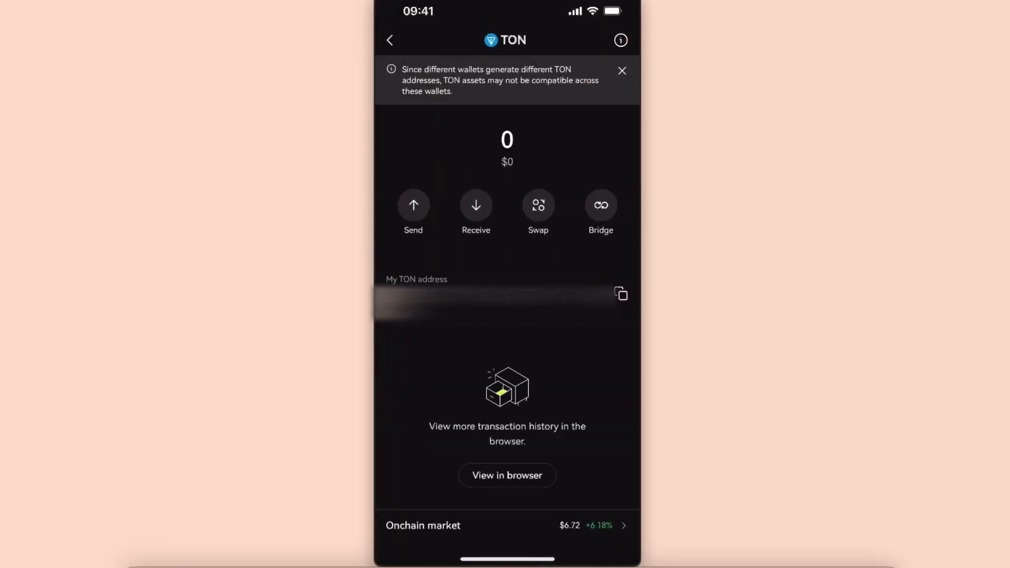
# Step: Open the TON Send to screen, then switch to Tonkeeper for the address
pyautogui.click(413, 206)
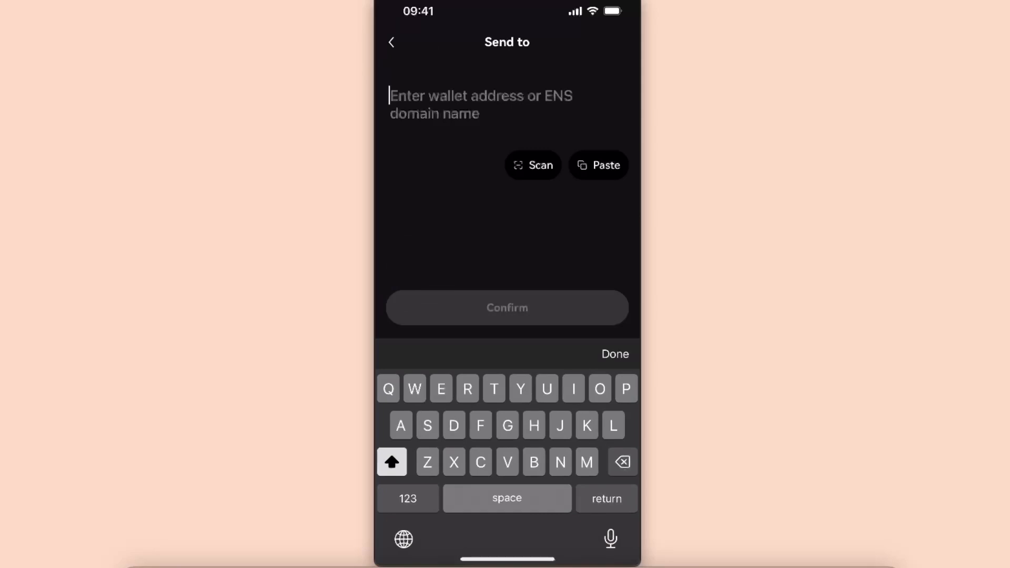
pyautogui.click(391, 42)
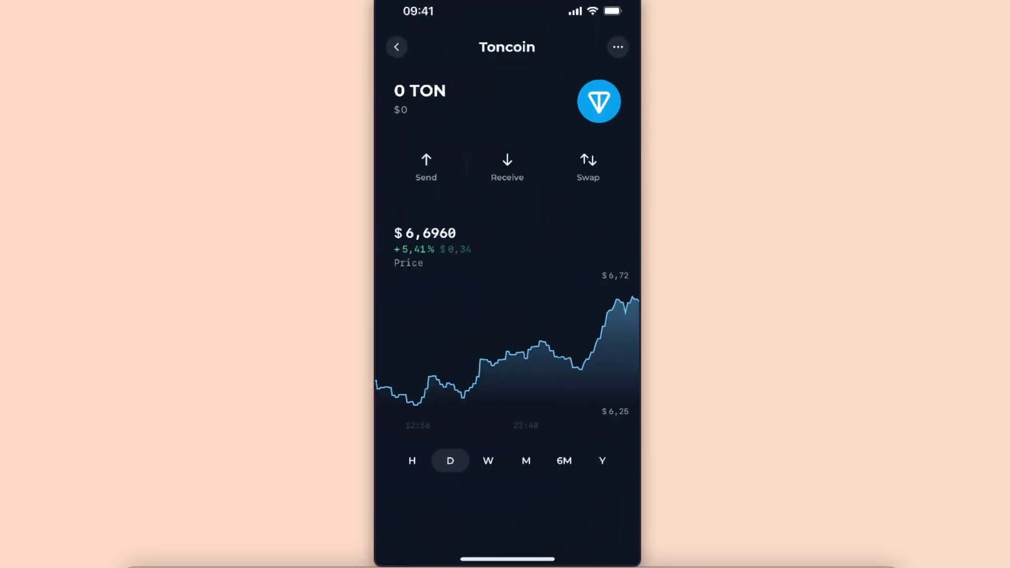
# Step: Copy Tonkeeper's TON address, paste and confirm it as recipient, and enter 100 TON
pyautogui.click(507, 166)
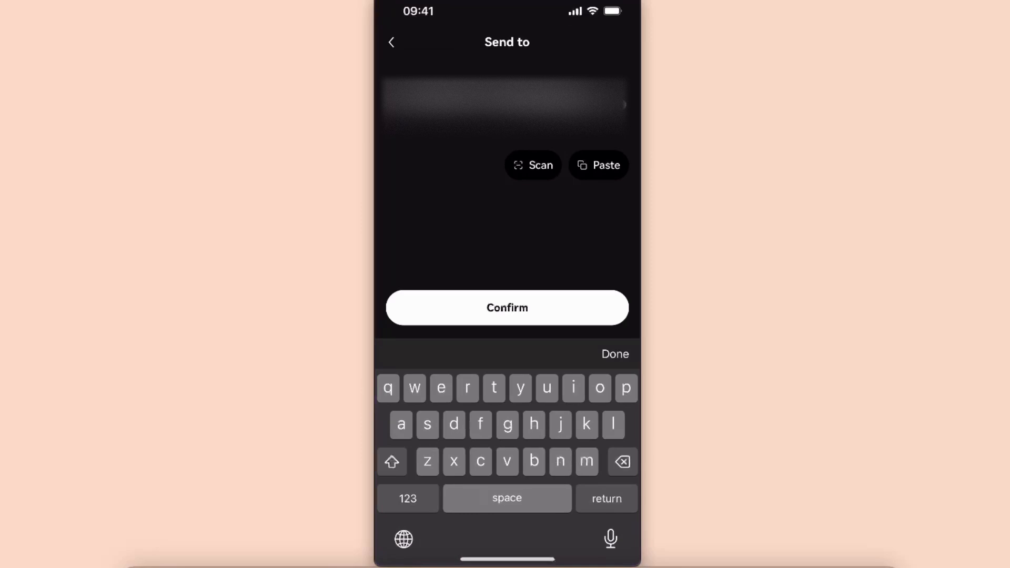
pyautogui.click(506, 307)
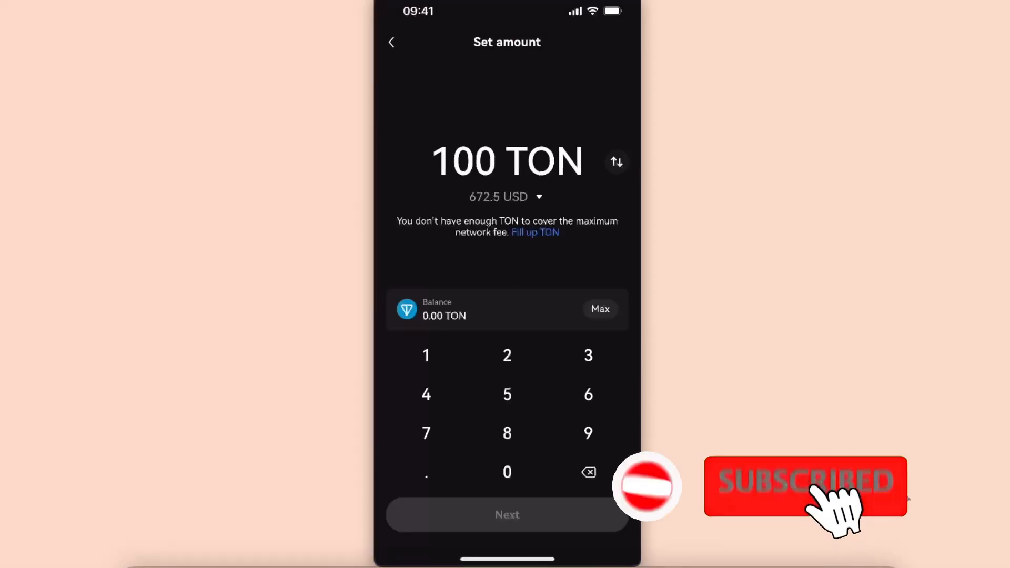